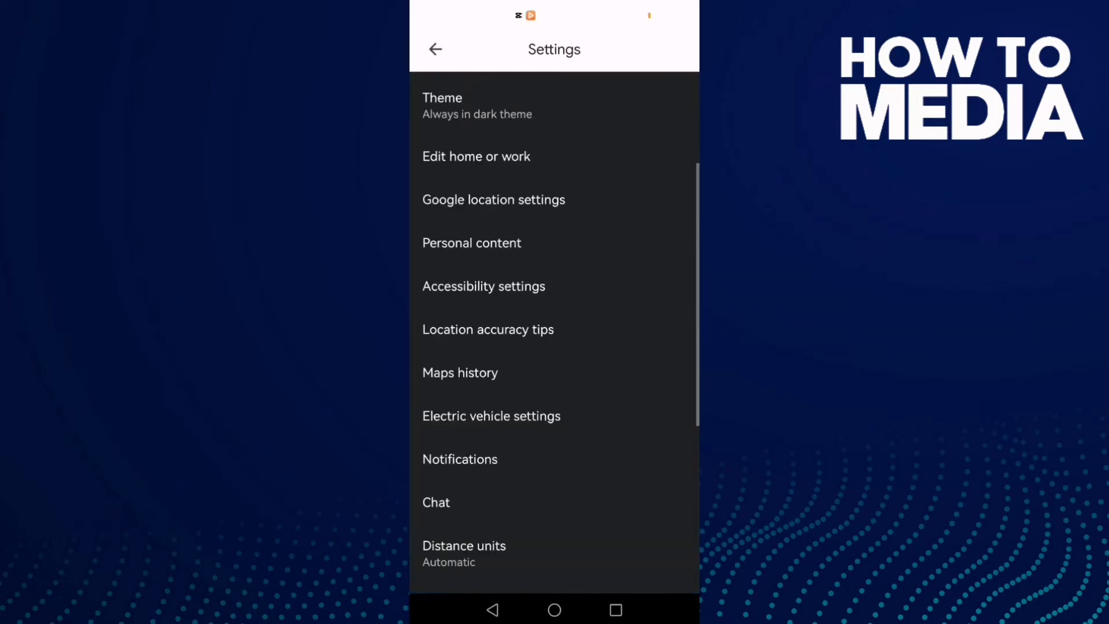
- From the map, reach the Google Maps settings via the account menu
left_click(436, 49)
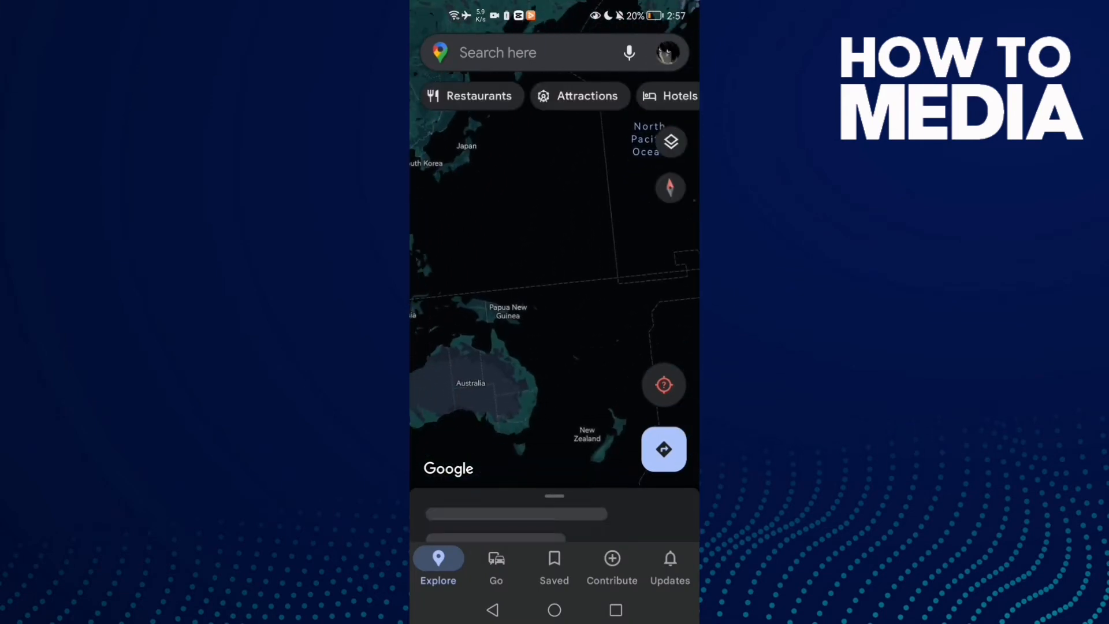
left_click(665, 52)
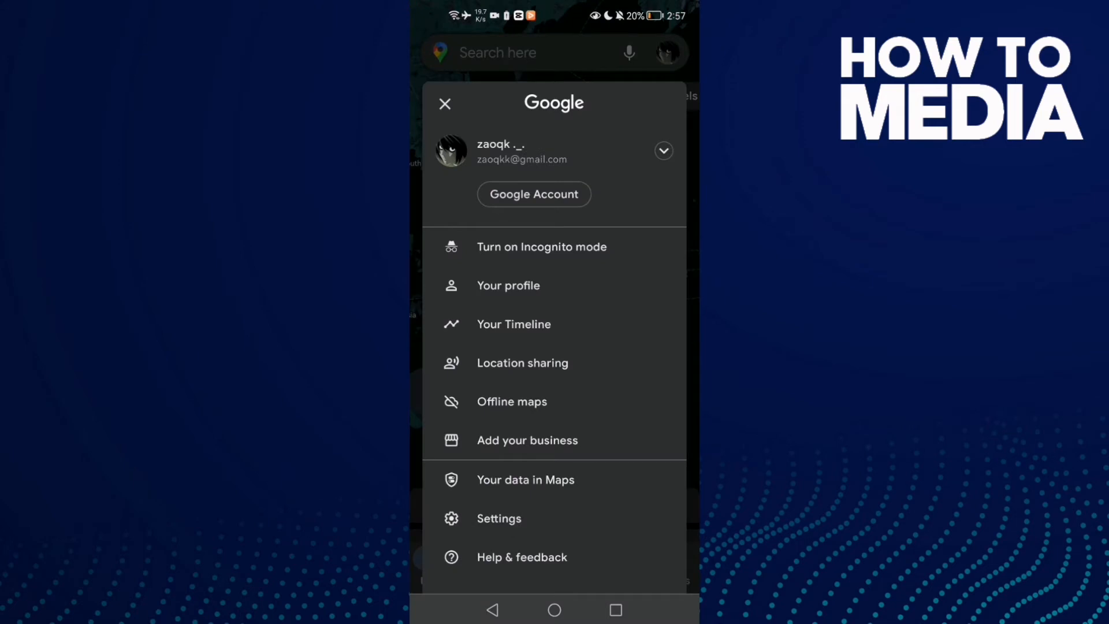
left_click(499, 517)
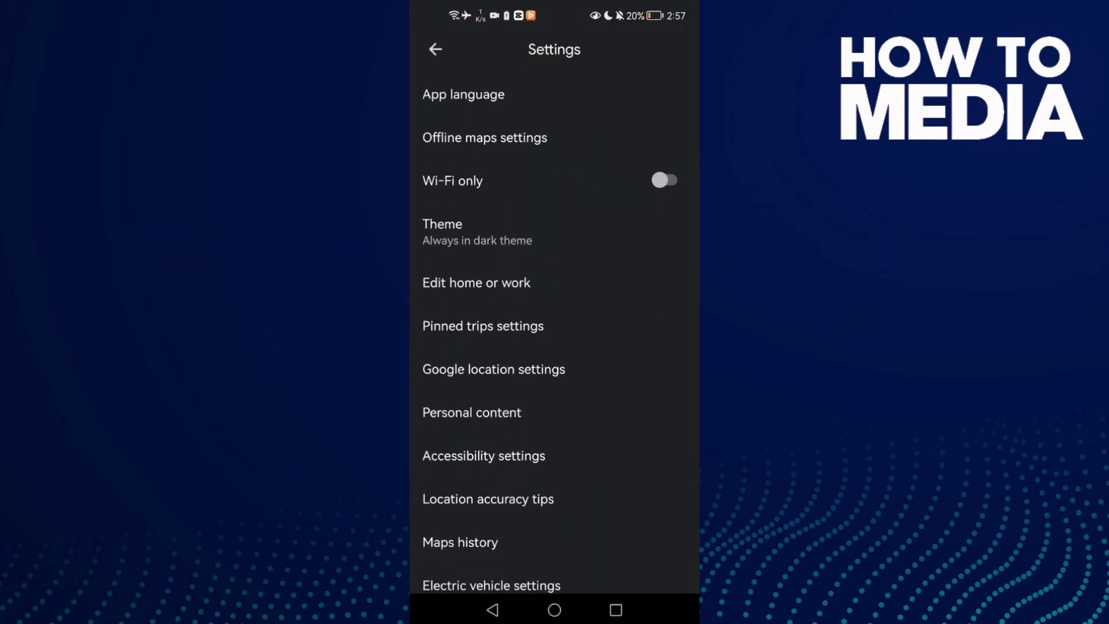
left_click(553, 180)
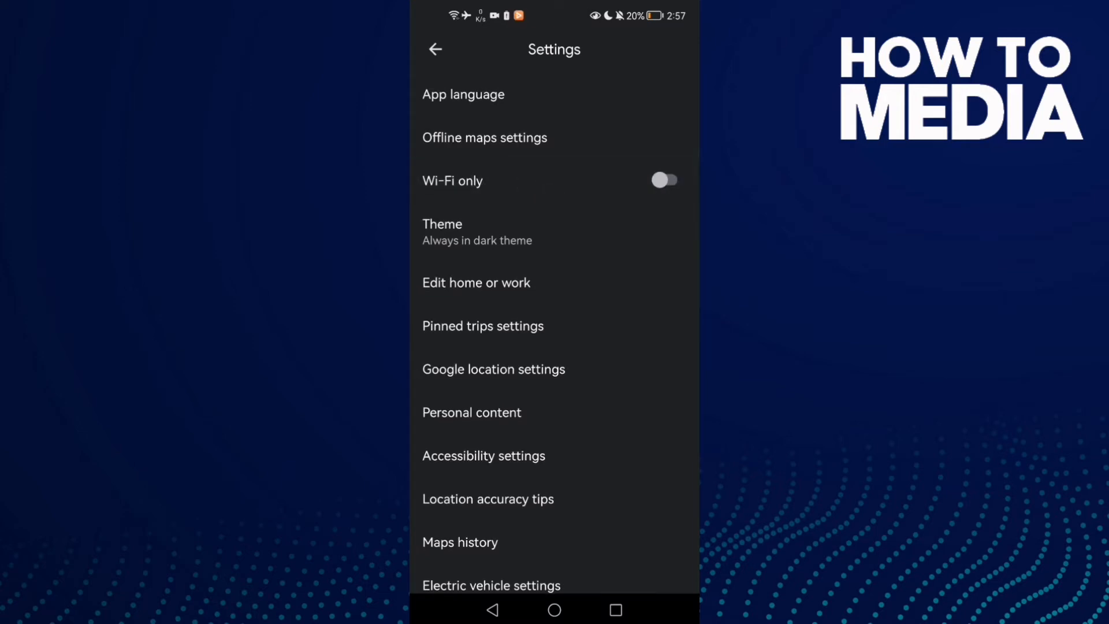
- Toggle Wi-Fi only on then back off, and go to the phone's Google location settings
left_click(663, 180)
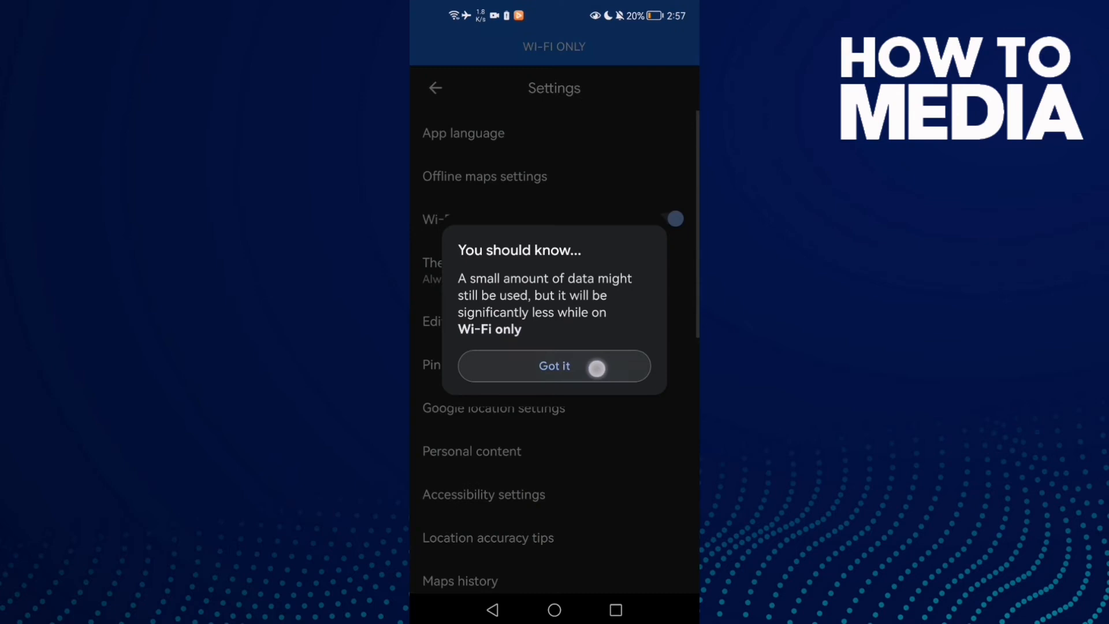
left_click(554, 366)
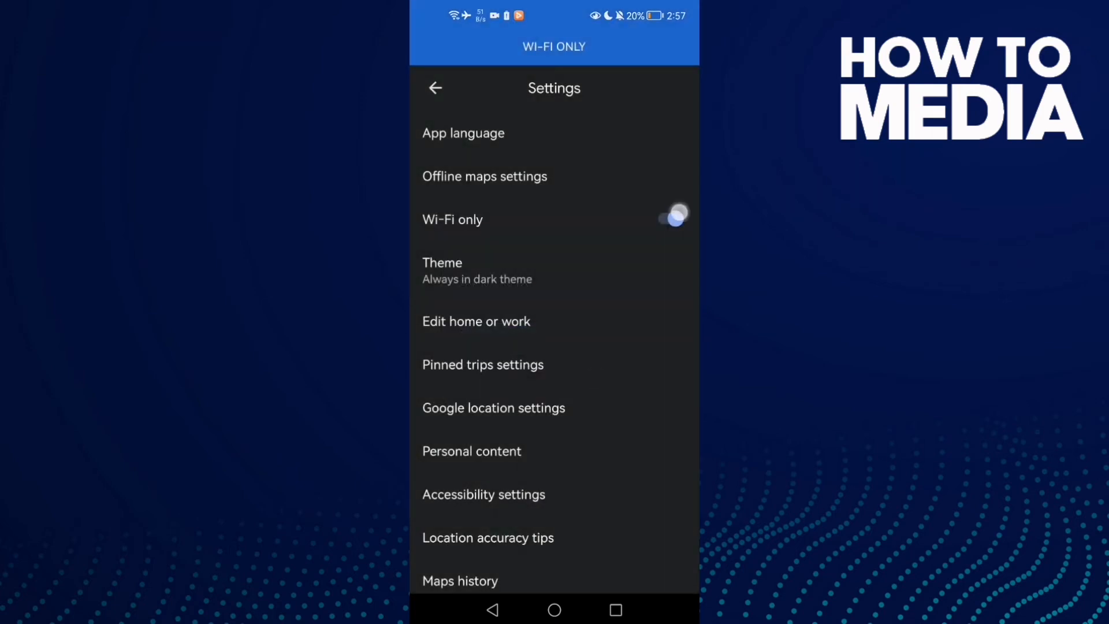
left_click(665, 219)
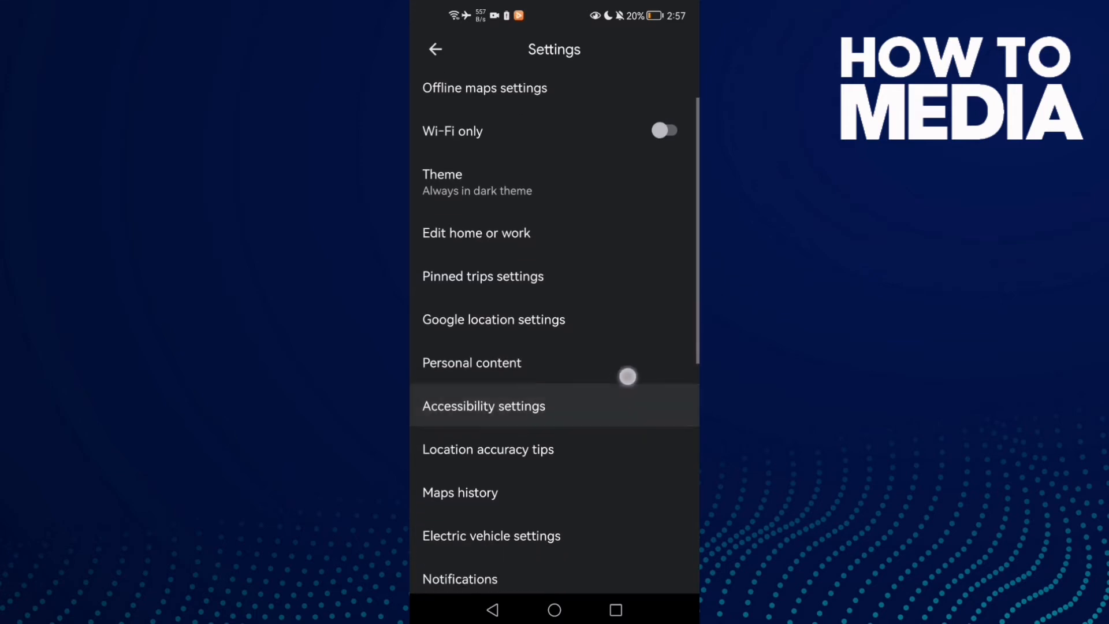
scroll("up", 3)
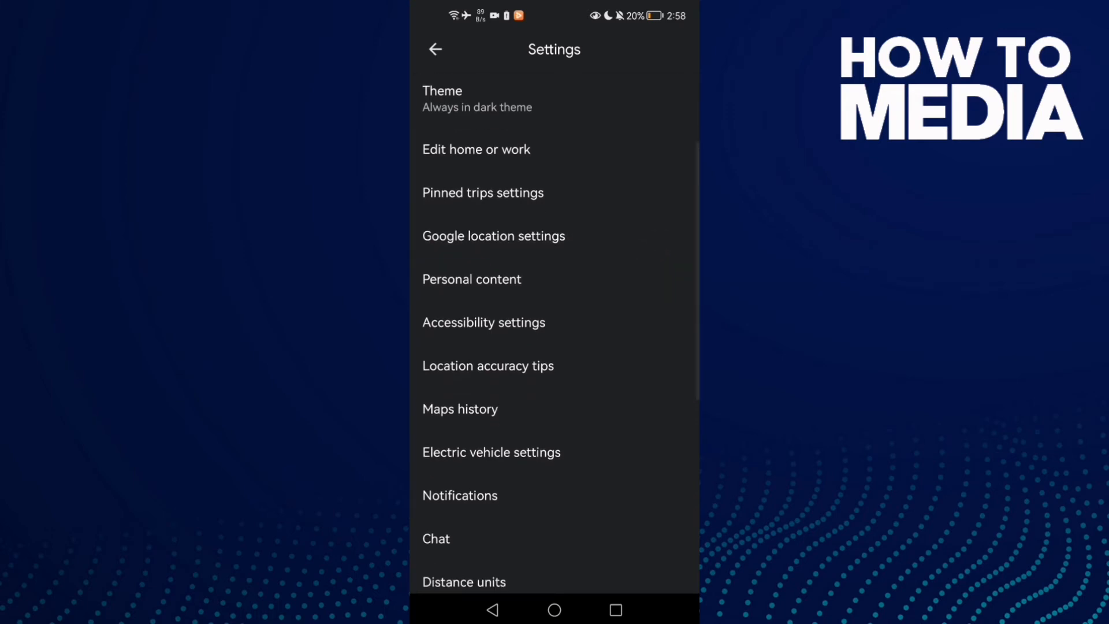
left_click(493, 235)
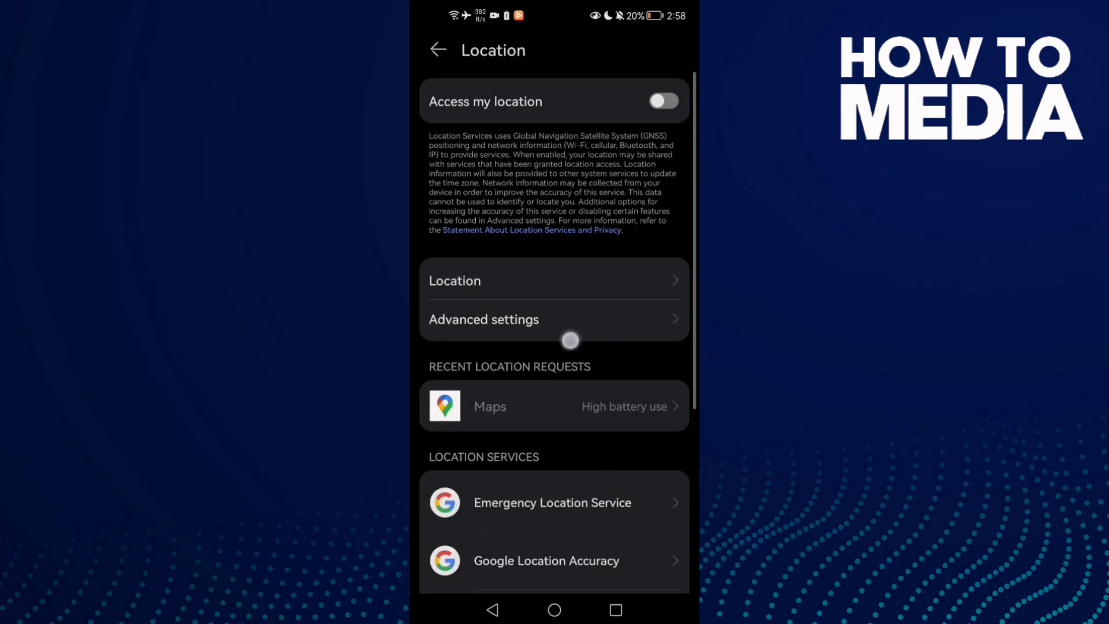
- Leave Wi-Fi scanning on in advanced location settings and return to the home screen
scroll("up", 3)
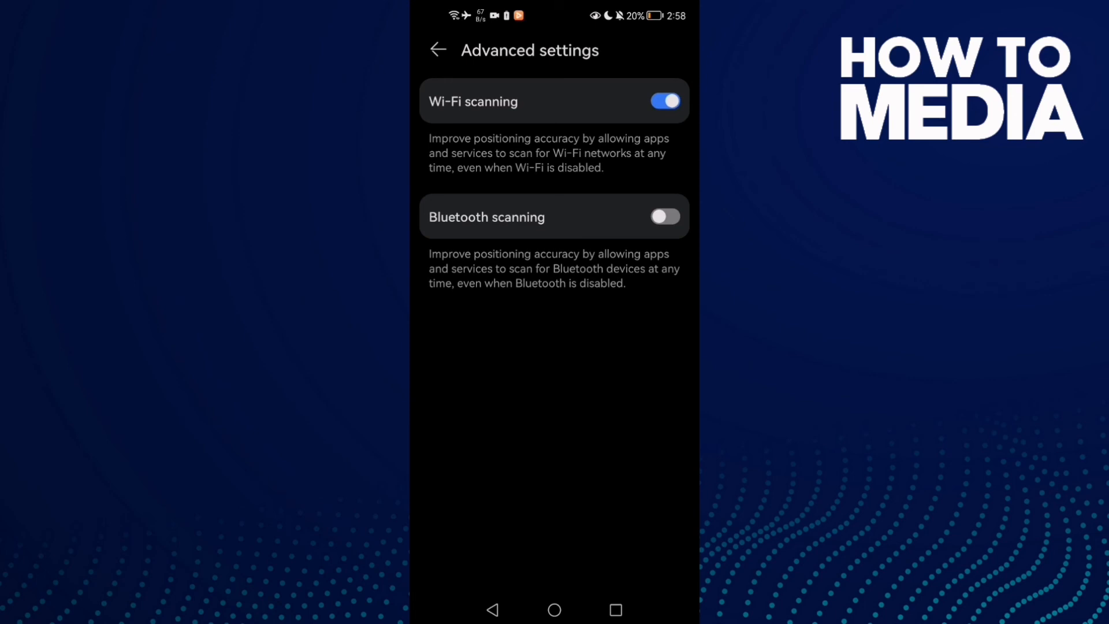
left_click(554, 610)
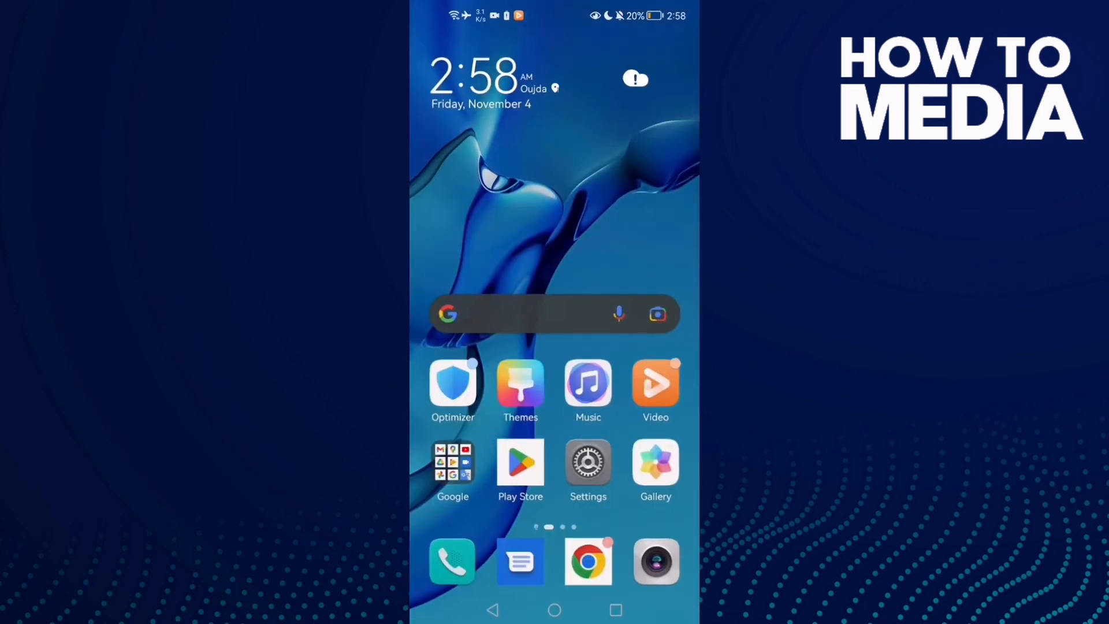